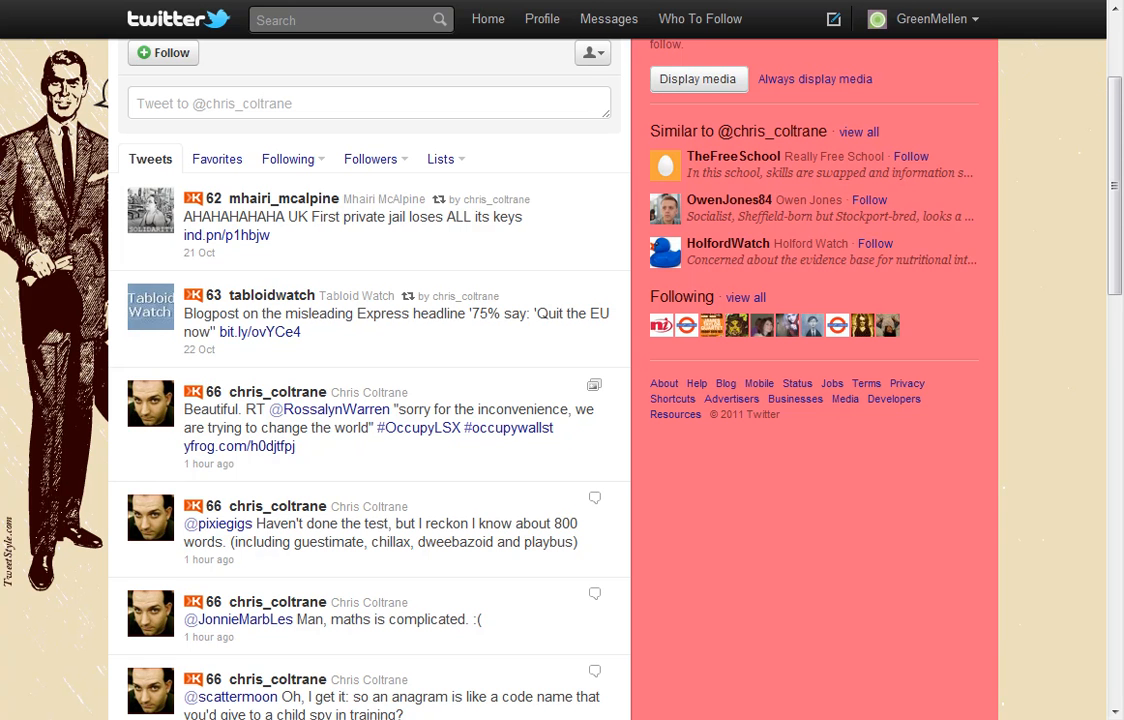
mouse_move(280, 320)
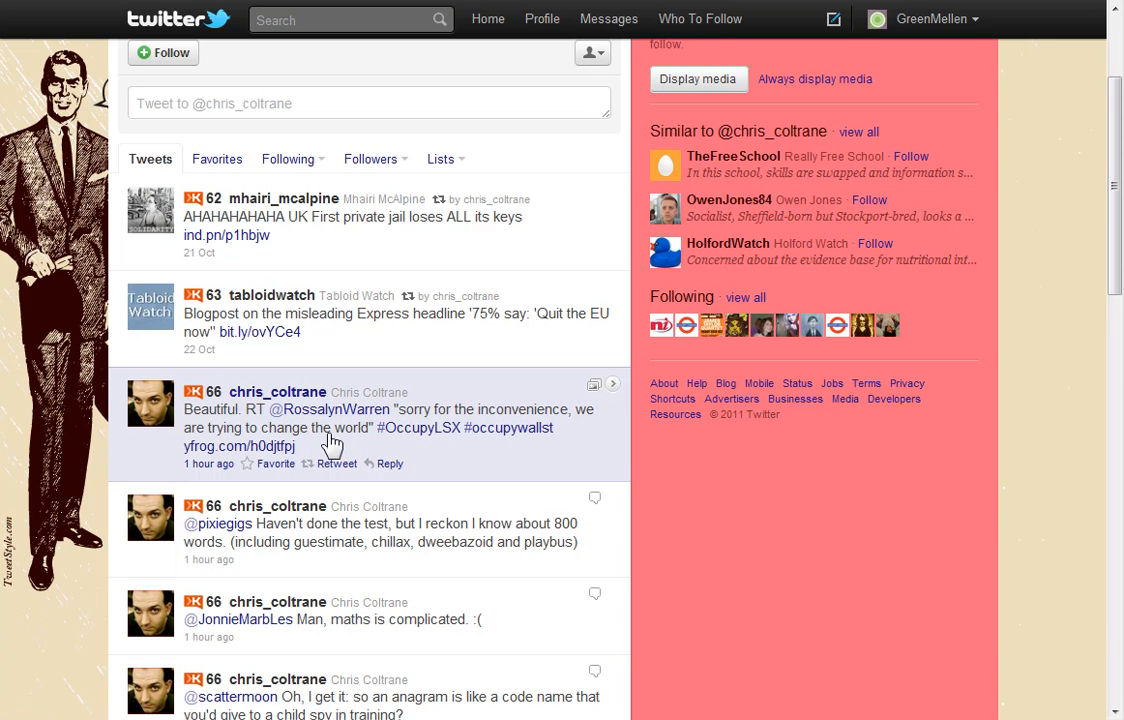
mouse_move(512, 458)
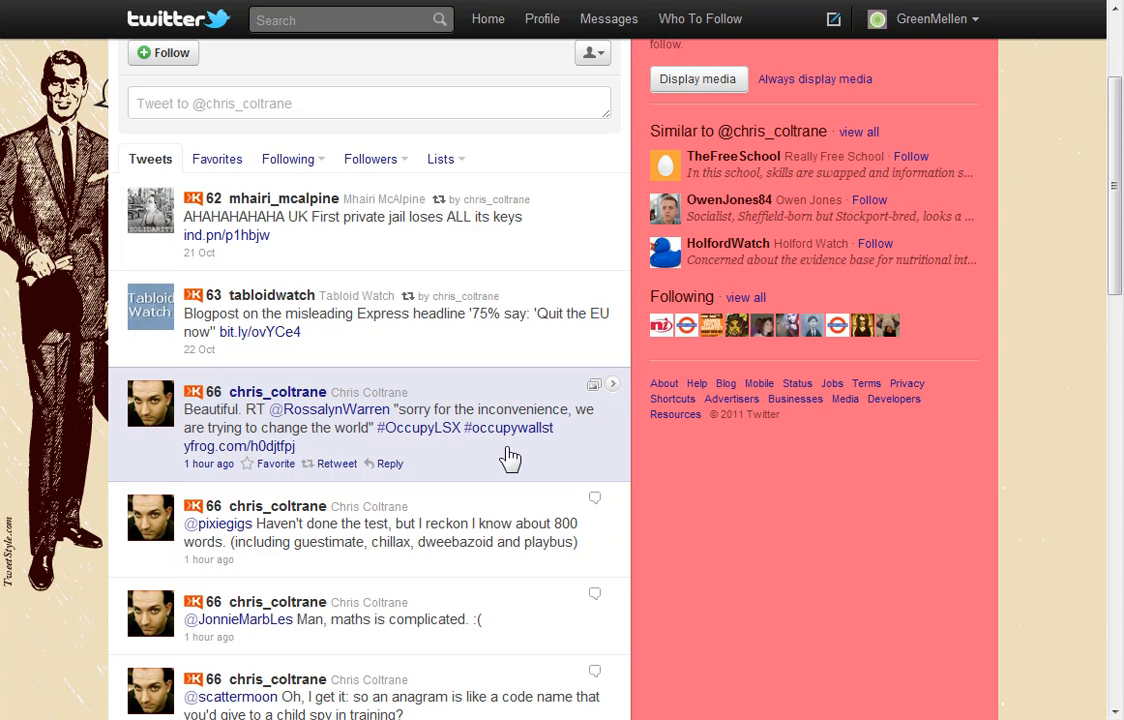
mouse_move(268, 428)
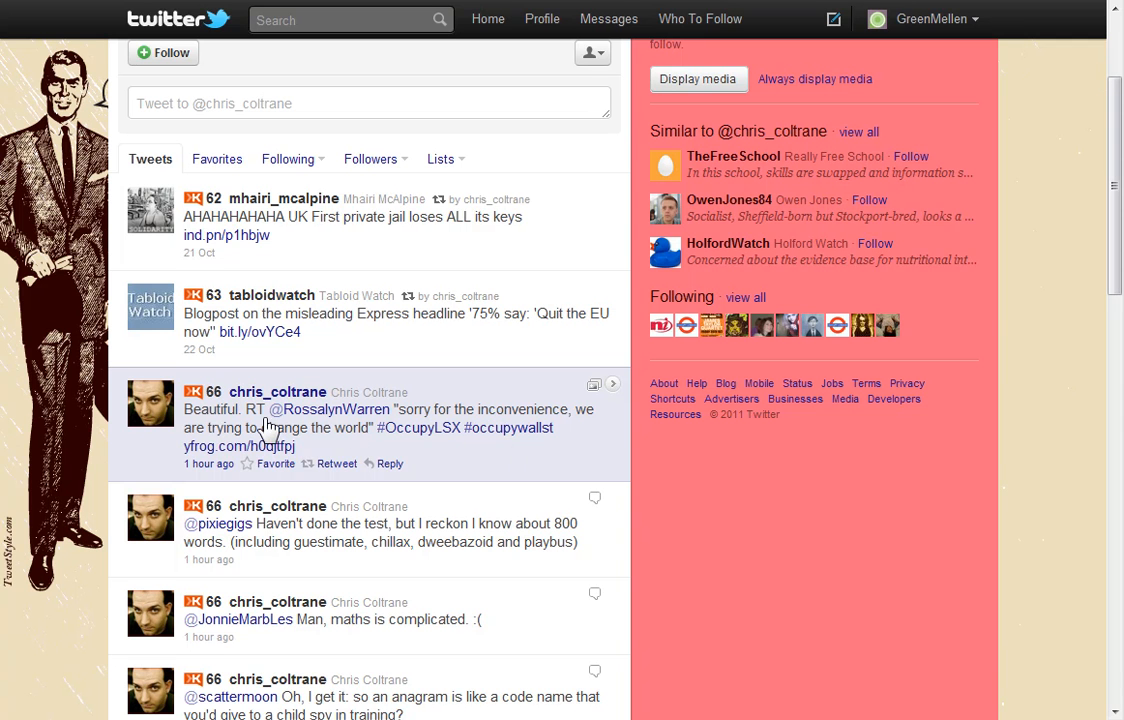
mouse_move(268, 430)
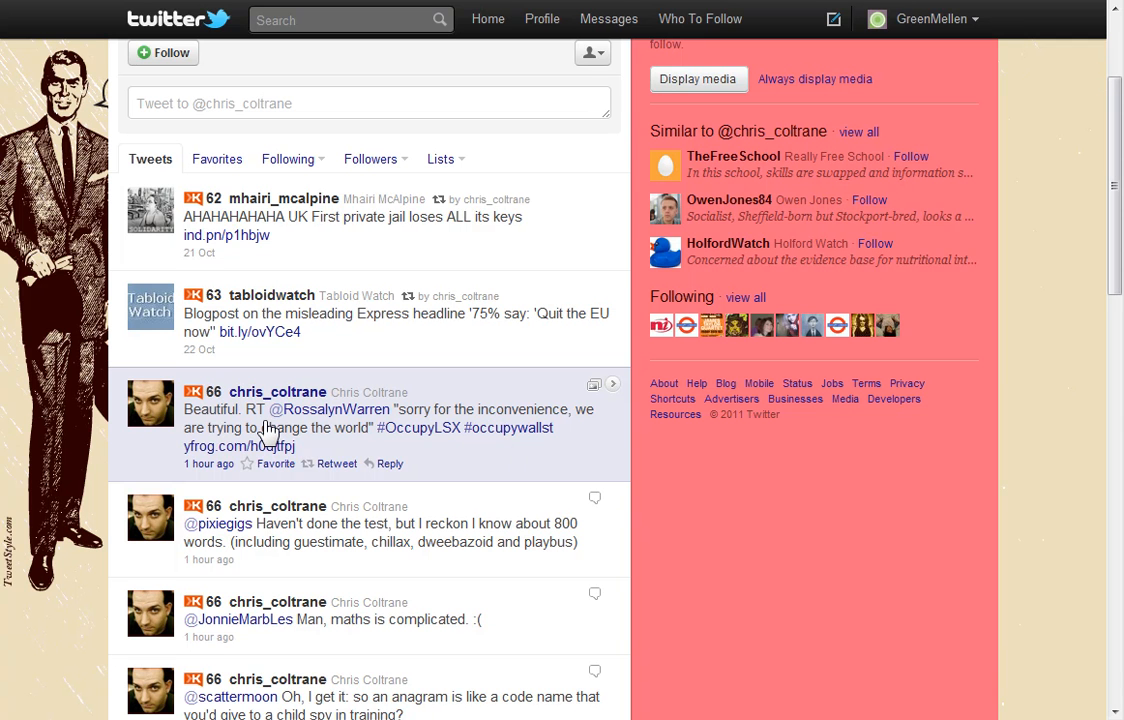
mouse_move(384, 590)
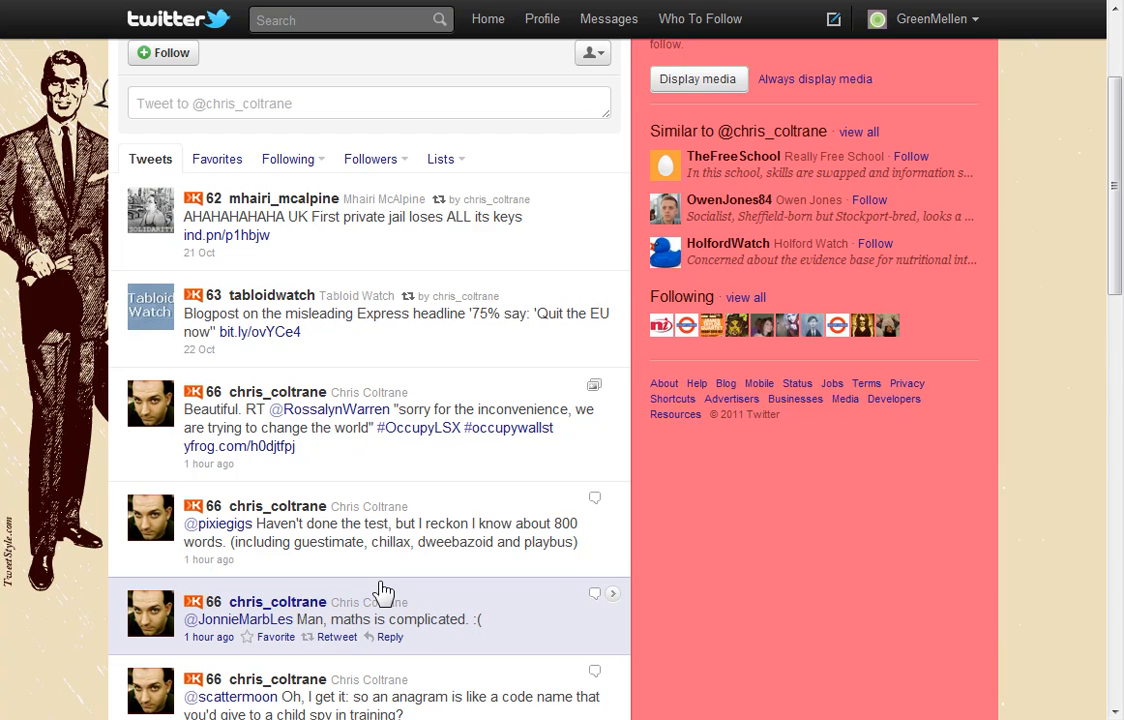
Bring up the retweet prompt on Michael Hyatt's e-bike tweet, then cancel without retweeting.
scroll("down", 3)
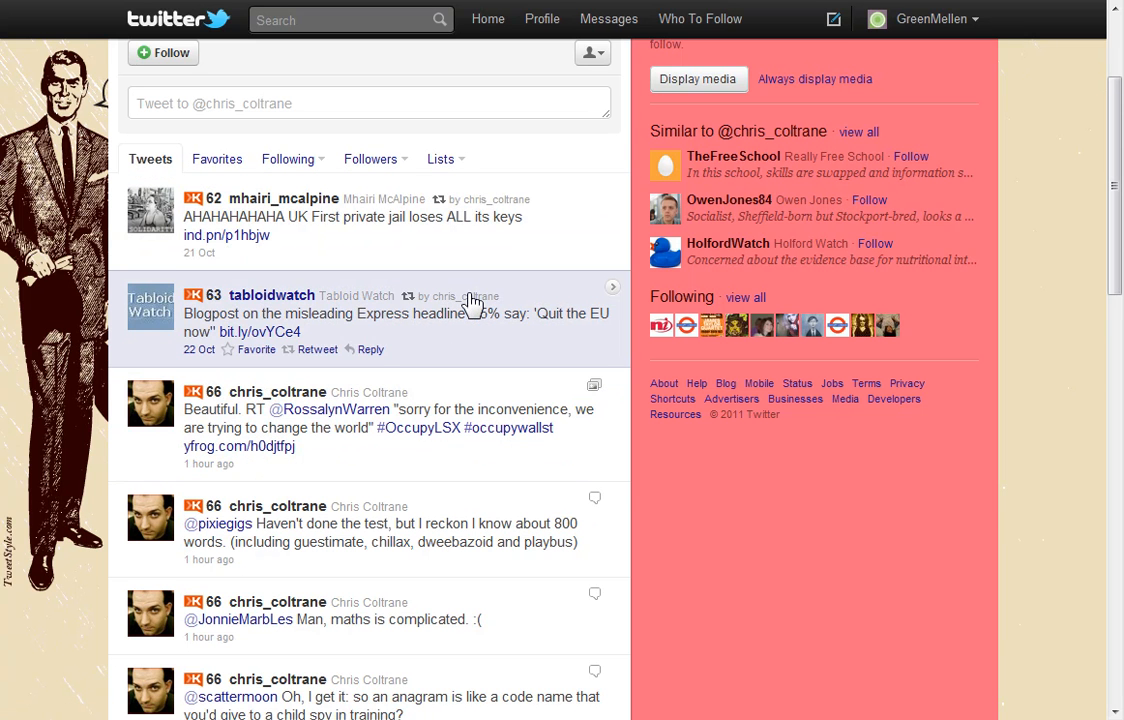
mouse_move(478, 350)
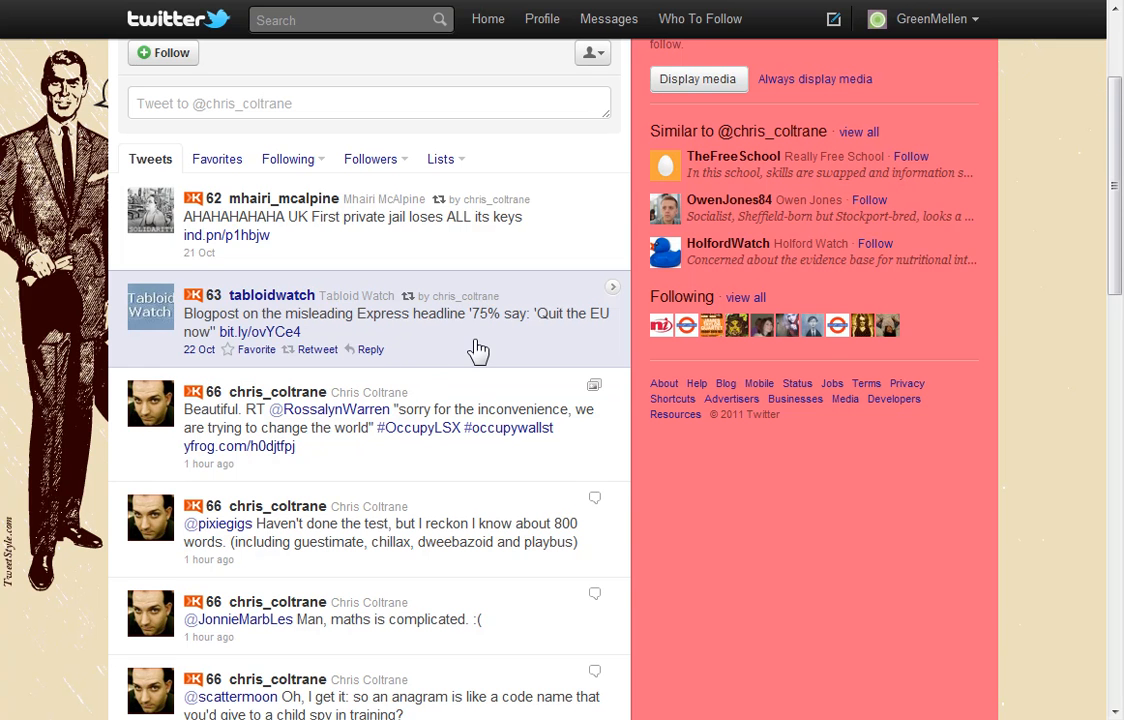
mouse_move(428, 330)
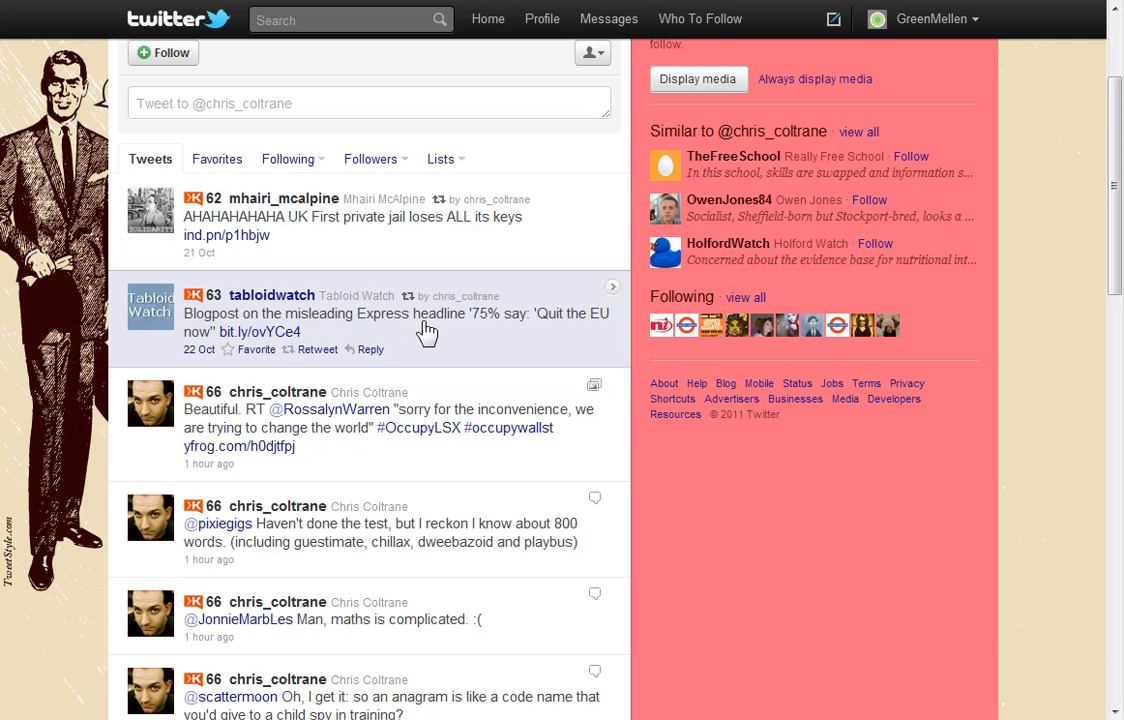
mouse_move(258, 318)
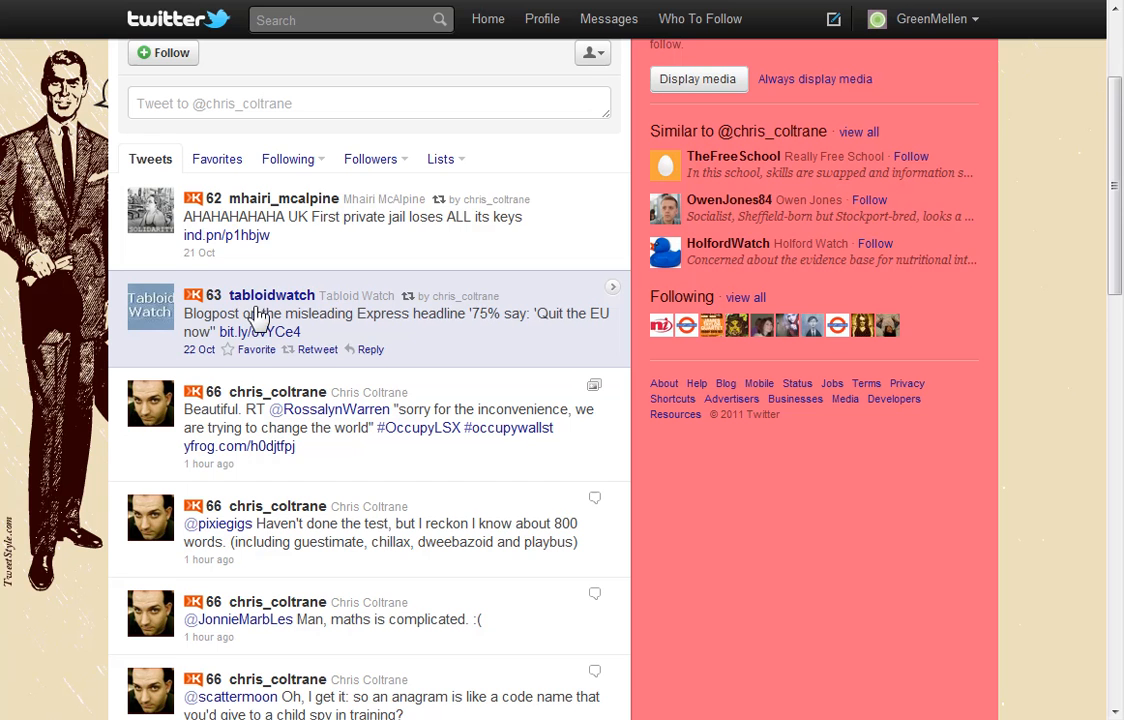
mouse_move(482, 344)
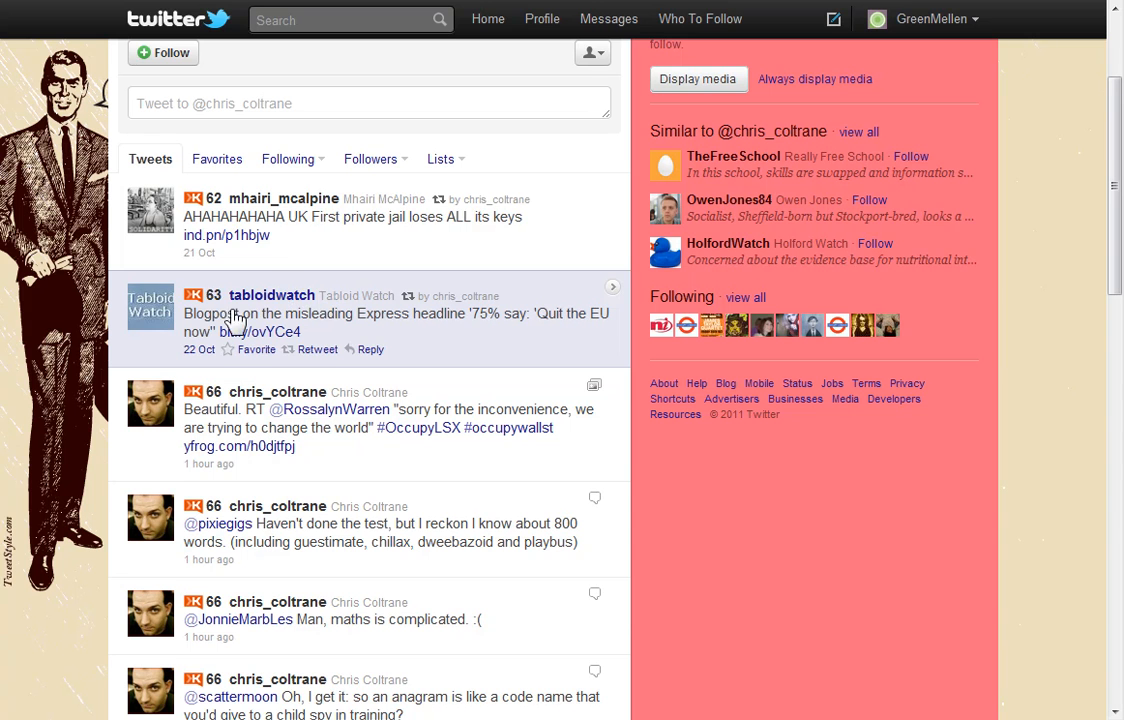
mouse_move(210, 336)
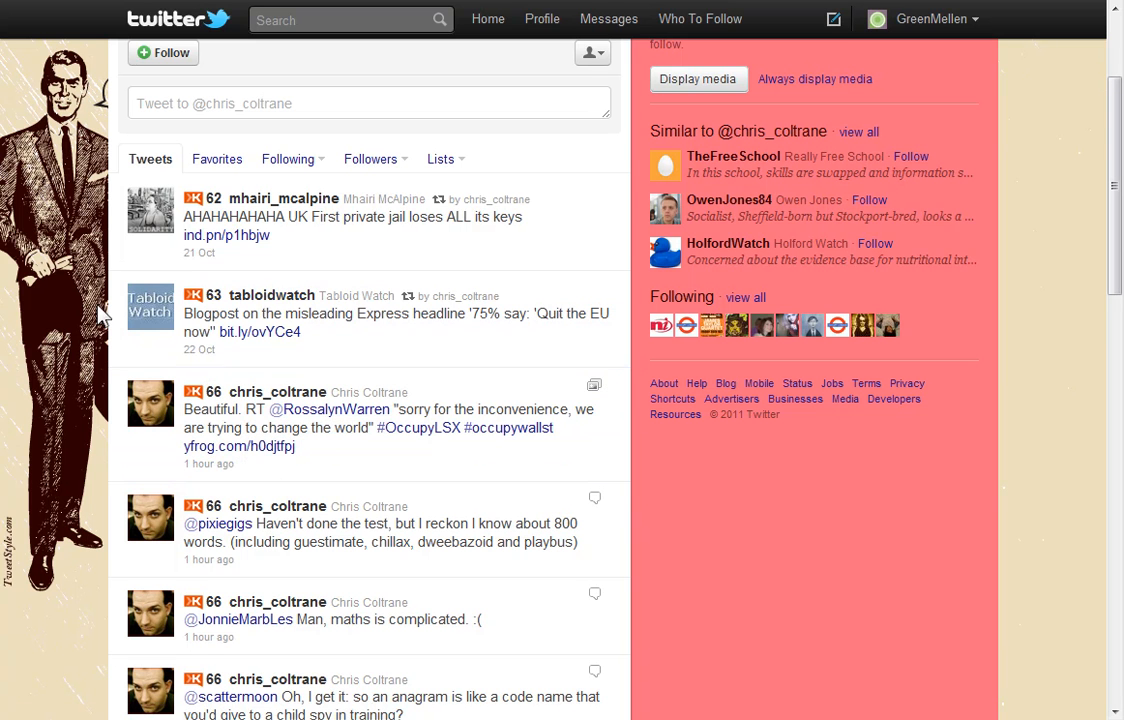
mouse_move(180, 304)
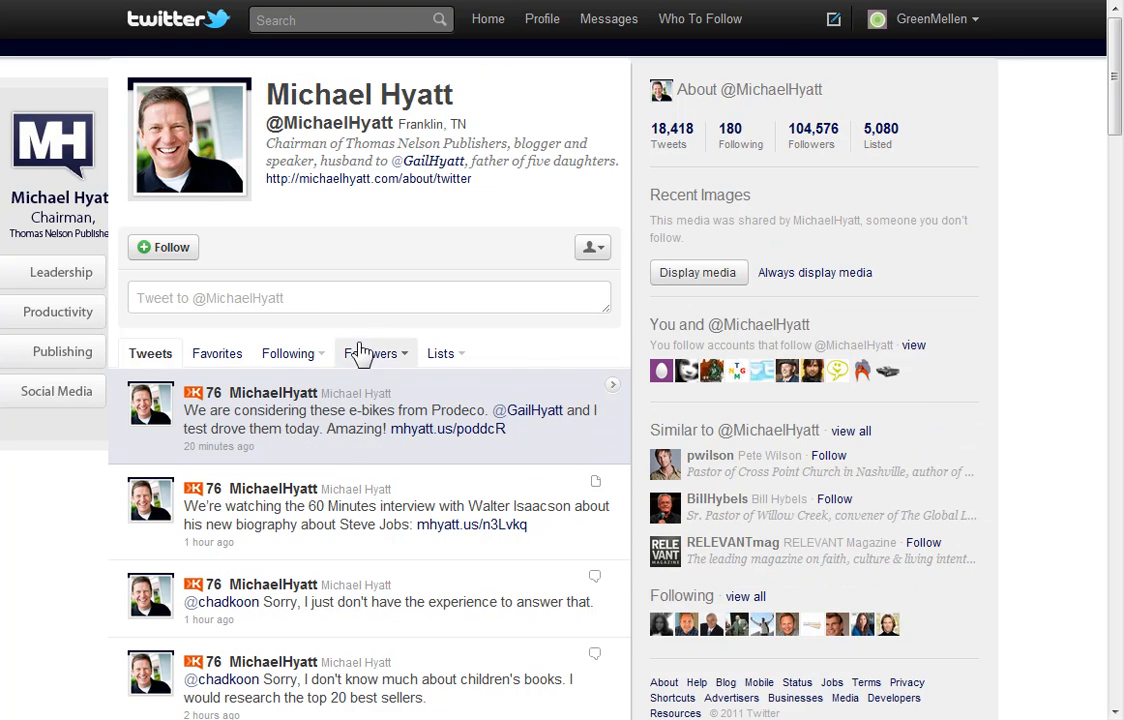
mouse_move(508, 356)
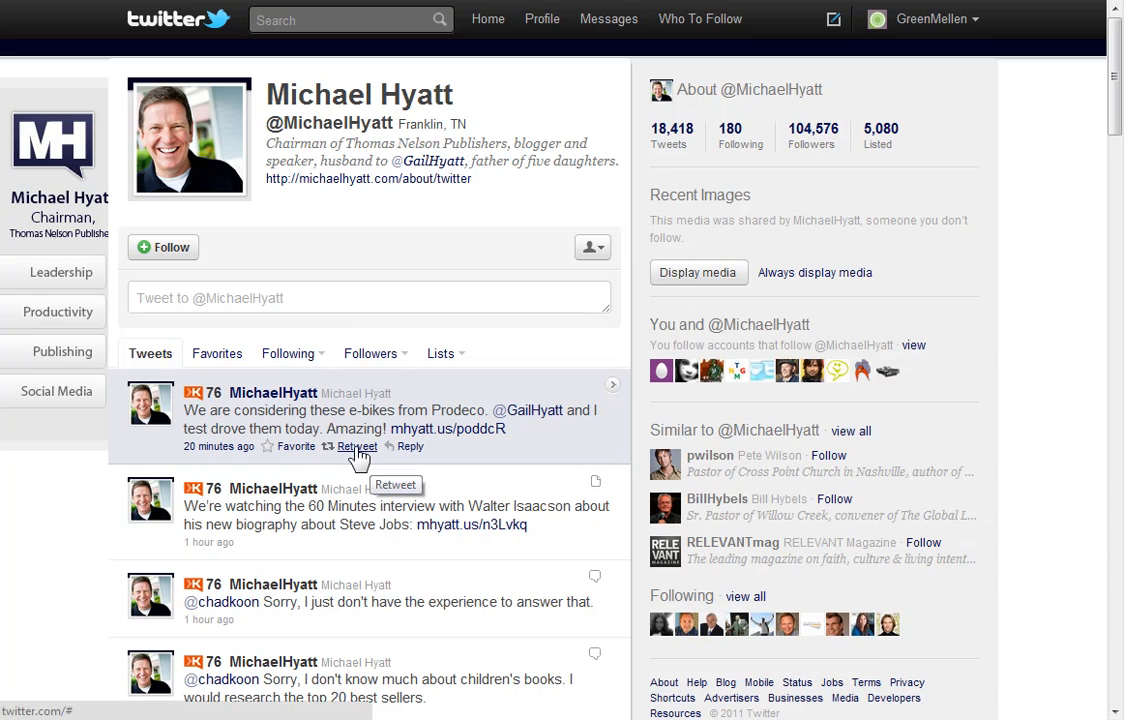
left_click(356, 446)
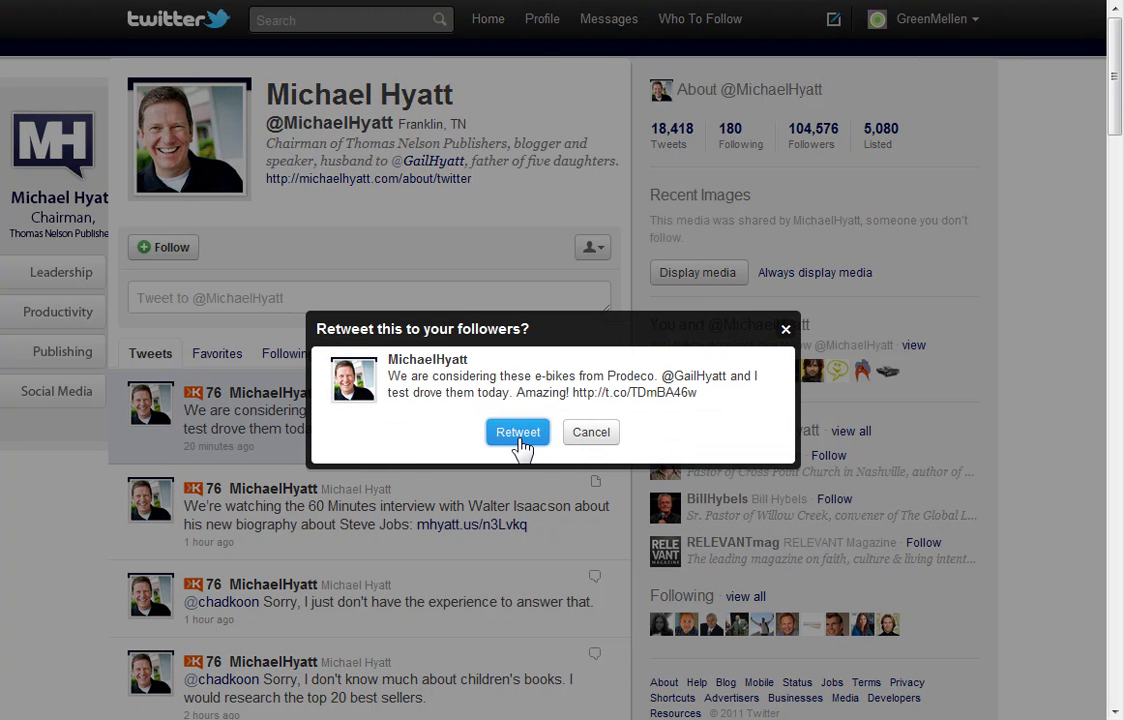
mouse_move(590, 432)
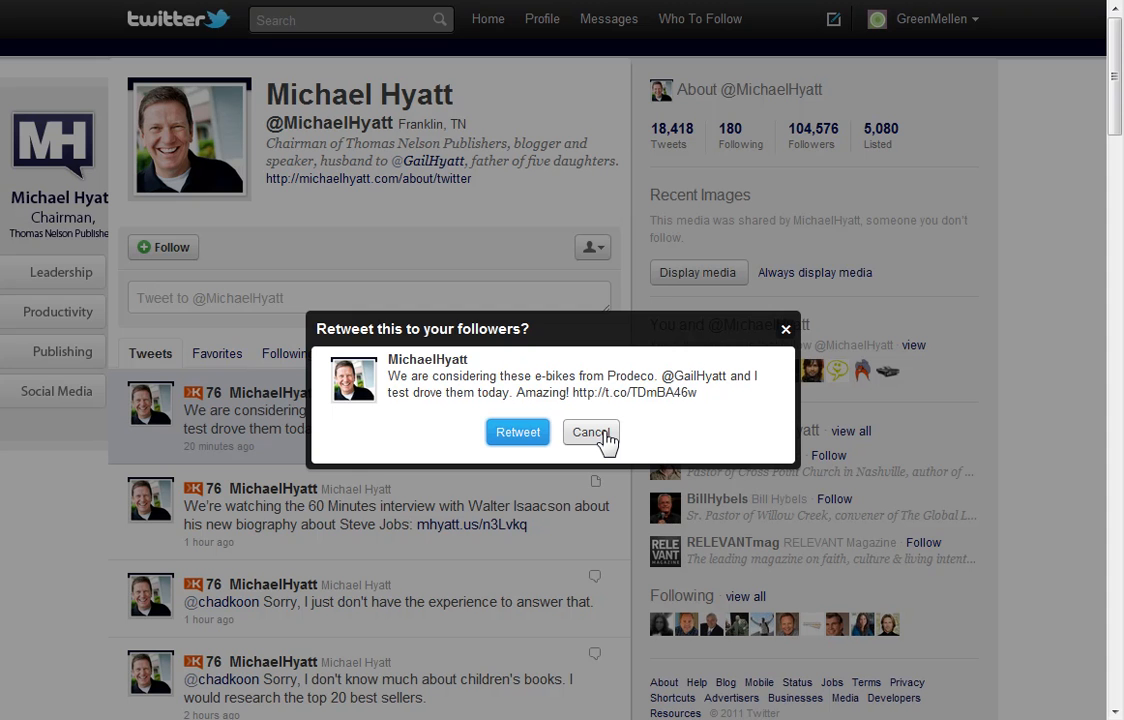
left_click(590, 432)
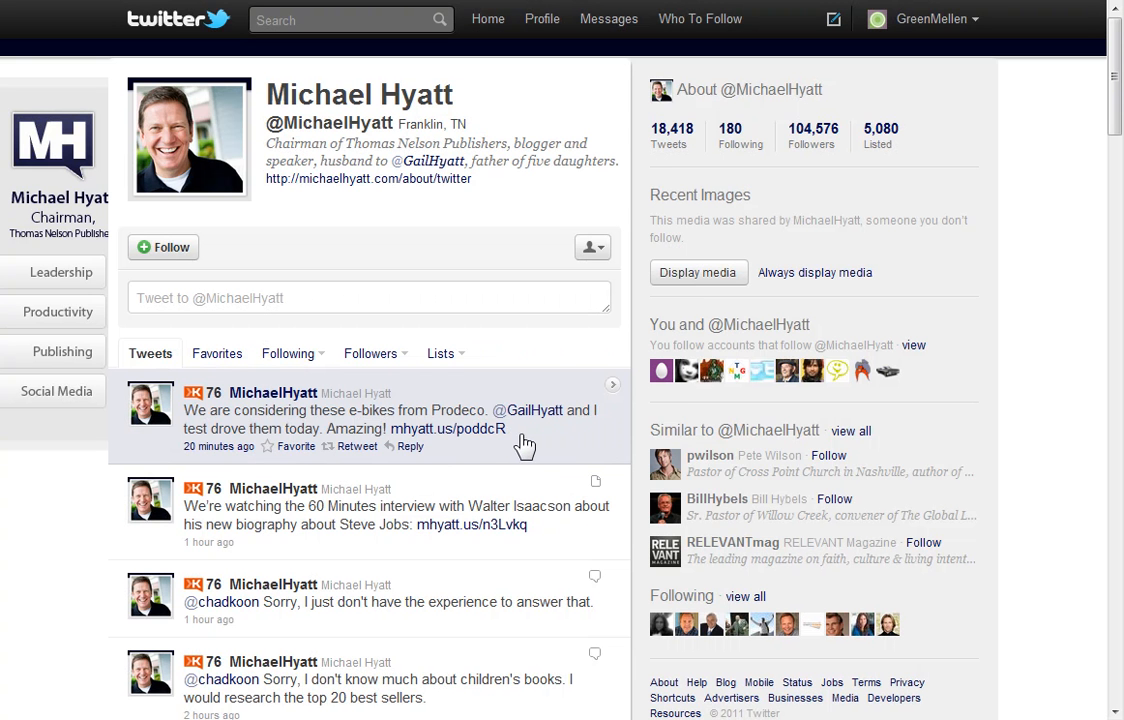
left_click_drag(184, 410, 504, 428)
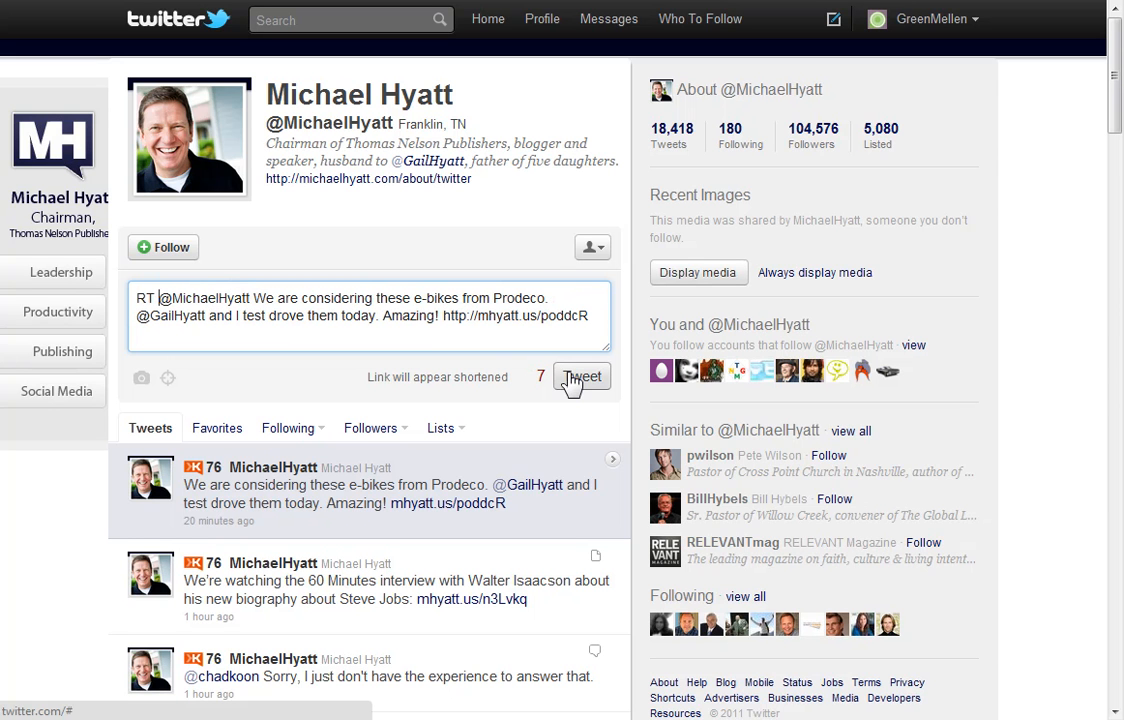
mouse_move(364, 388)
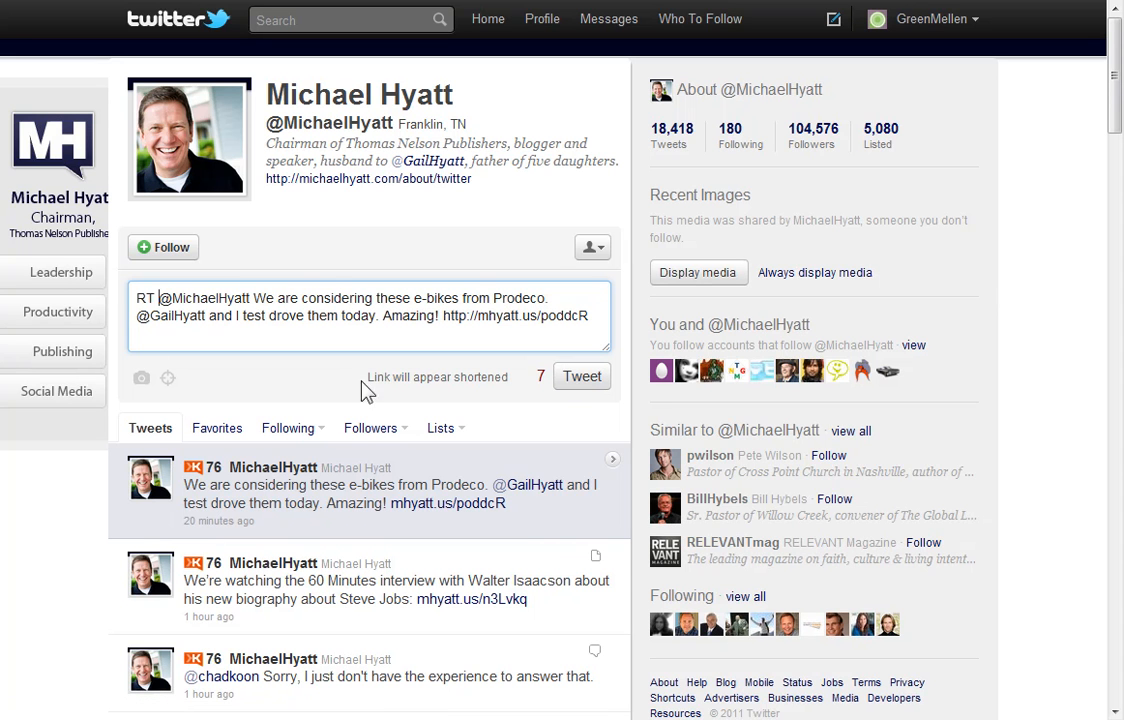
mouse_move(348, 410)
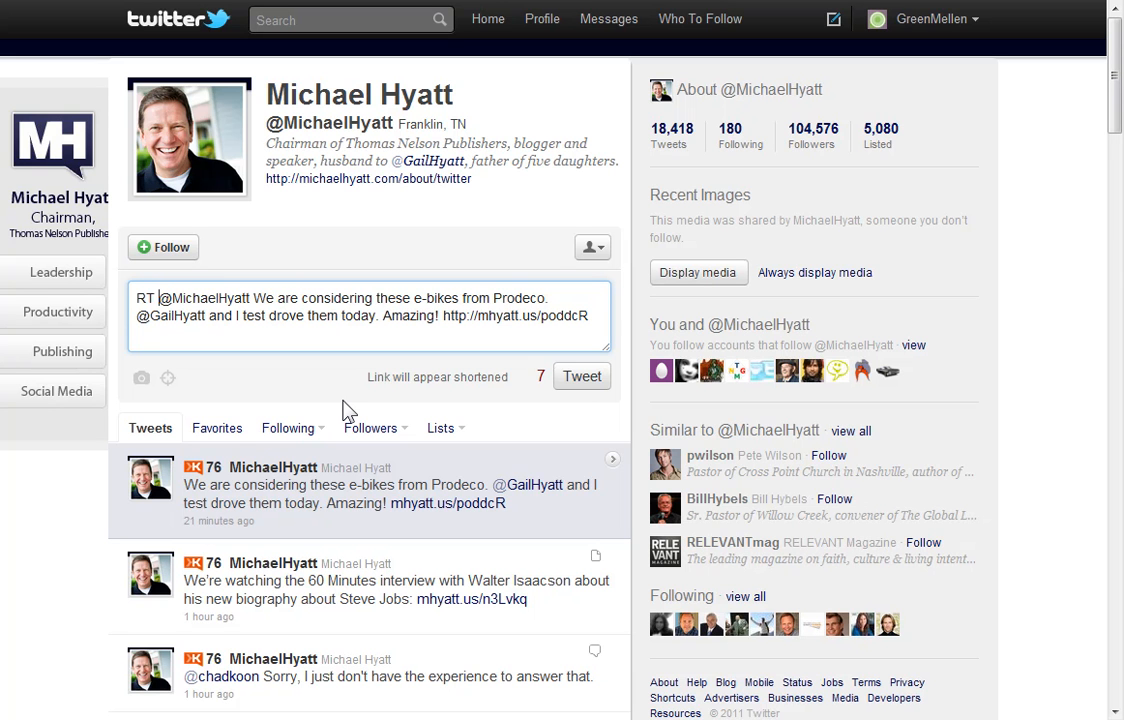
mouse_move(336, 412)
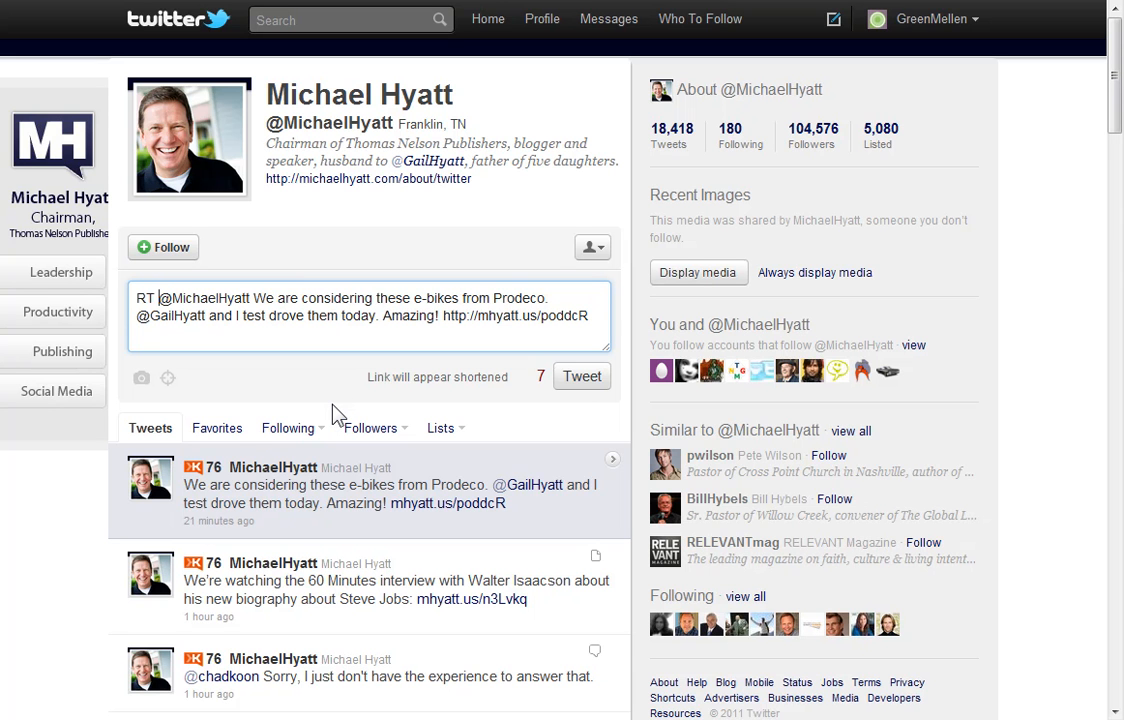
mouse_move(330, 384)
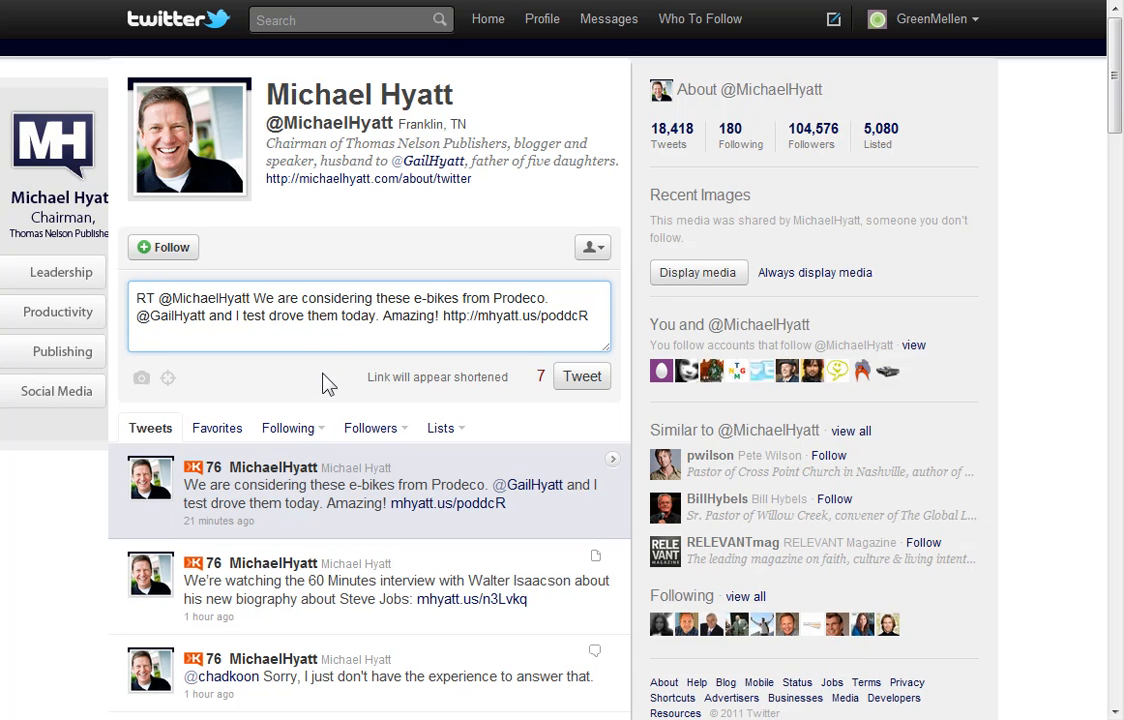